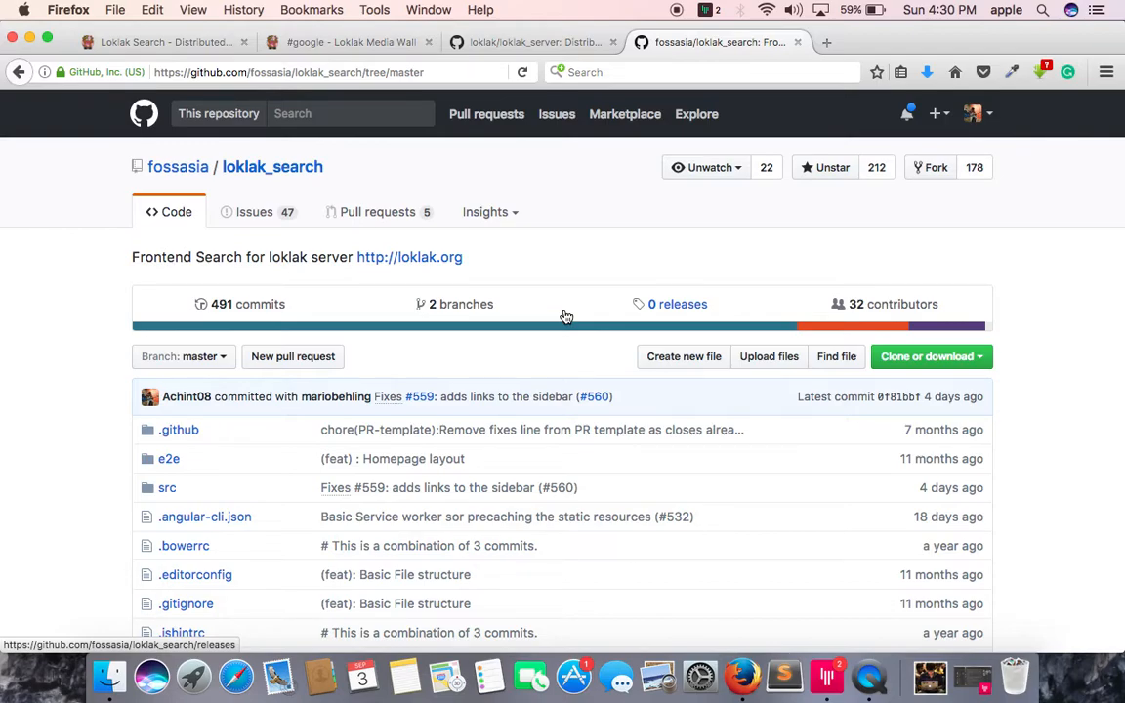
mouse_move(546, 301)
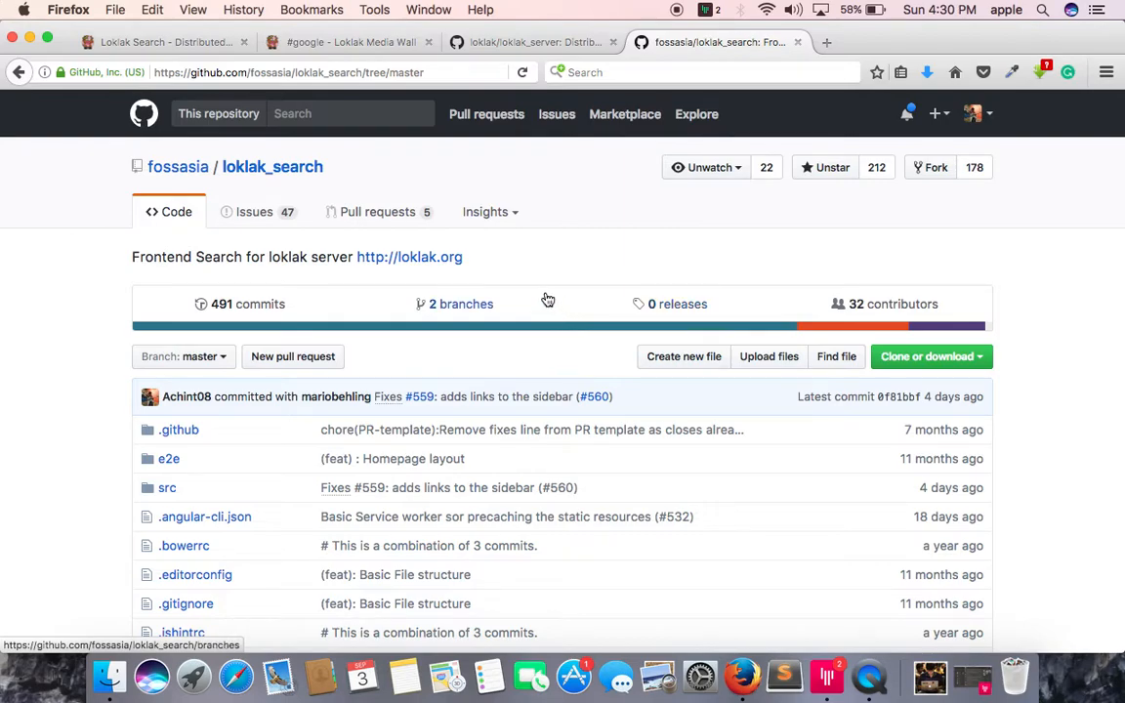
mouse_move(594, 277)
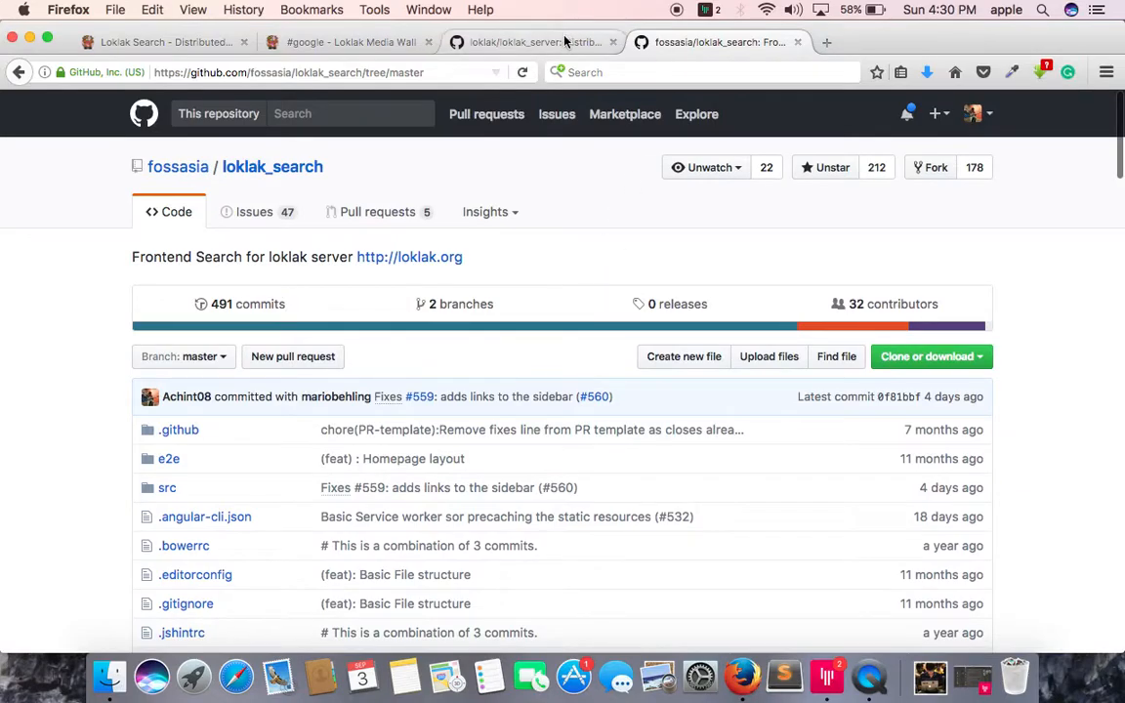
Browse the loklak_server repository files on GitHub.
left_click(531, 43)
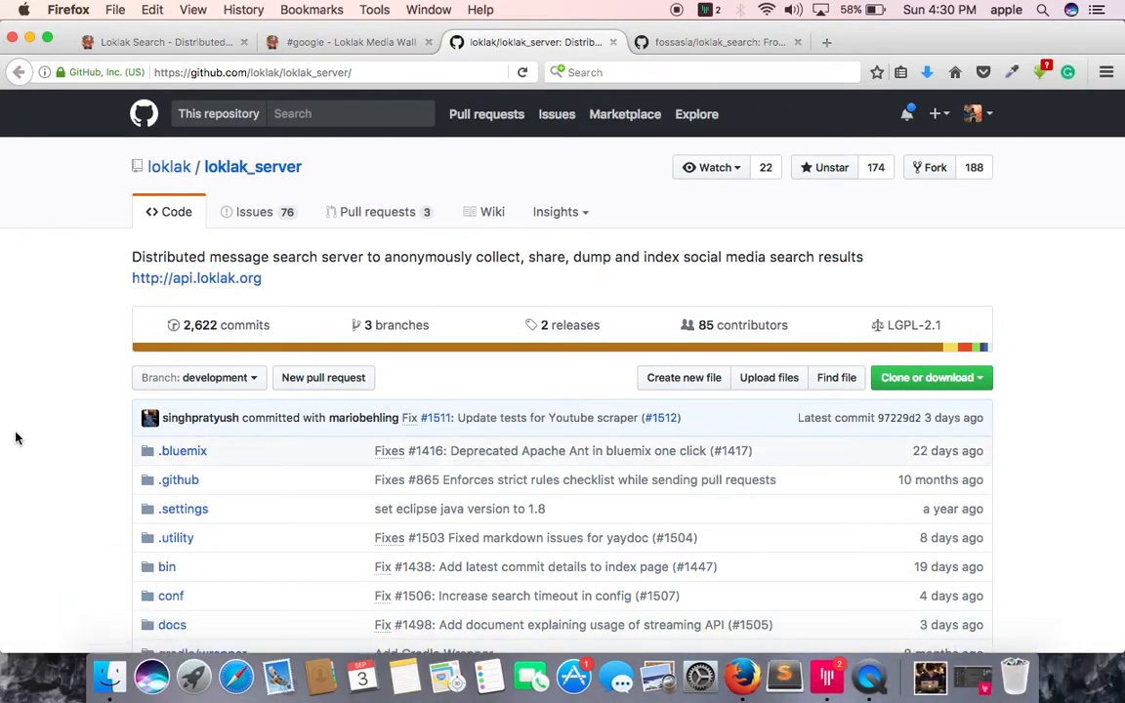
scroll("down", 3)
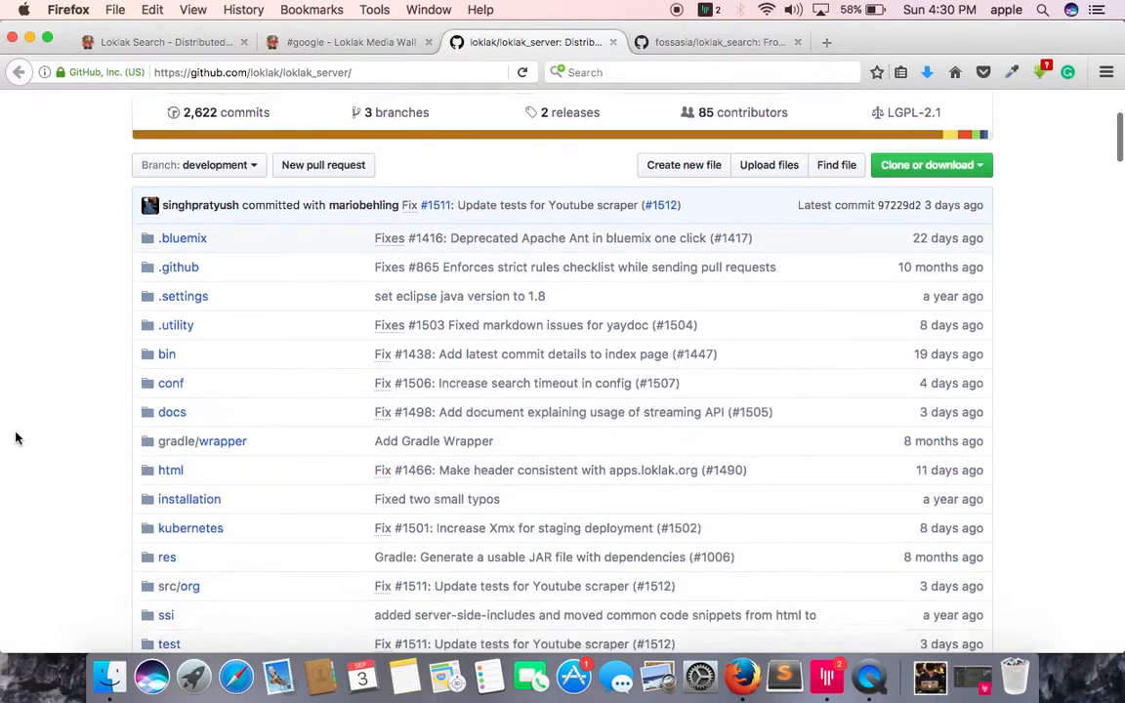
scroll("up", 3)
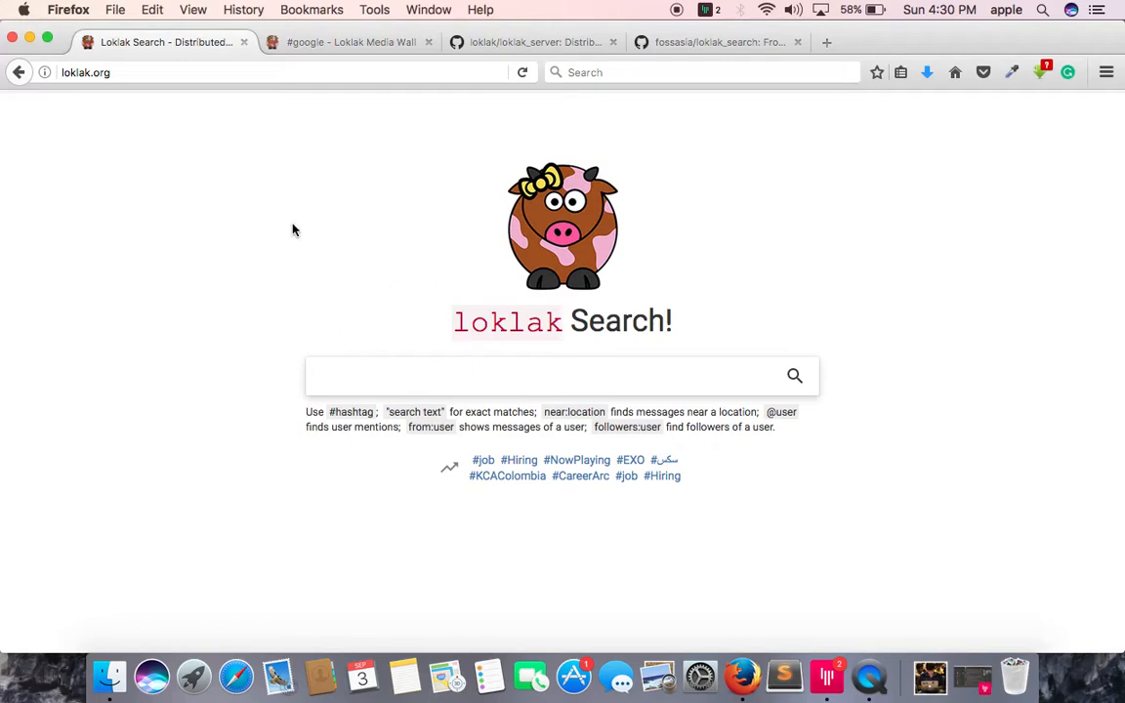
Search Loklak for the trending hashtag #job from the home page.
left_click(562, 375)
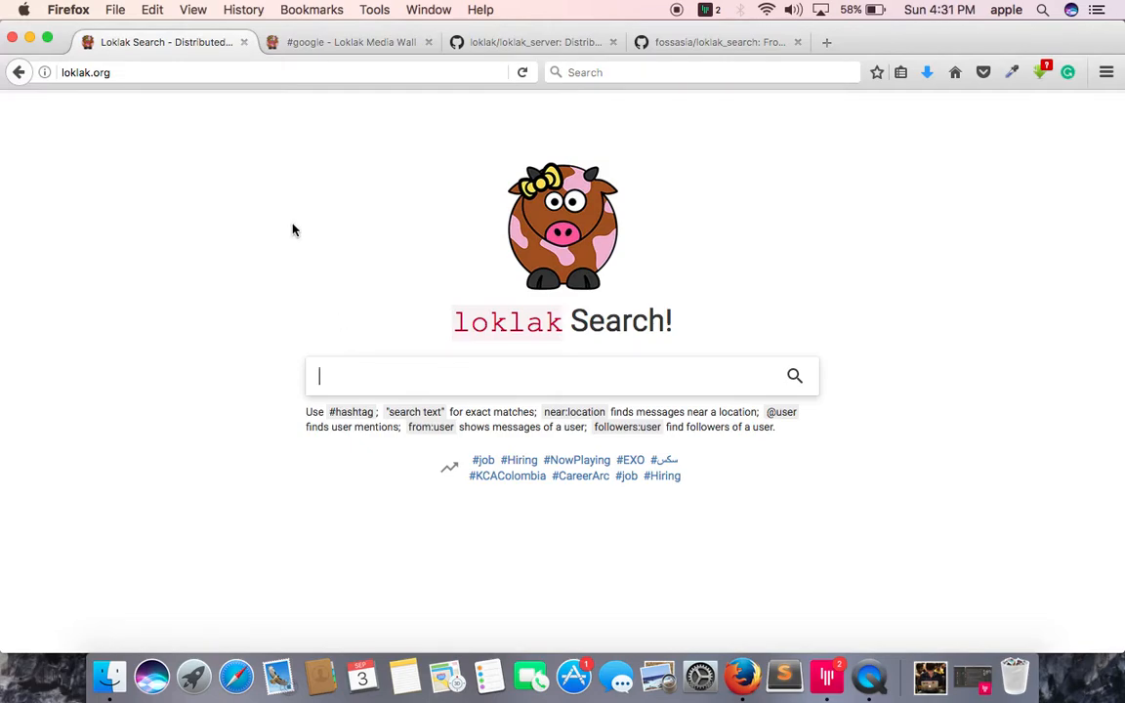
mouse_move(449, 468)
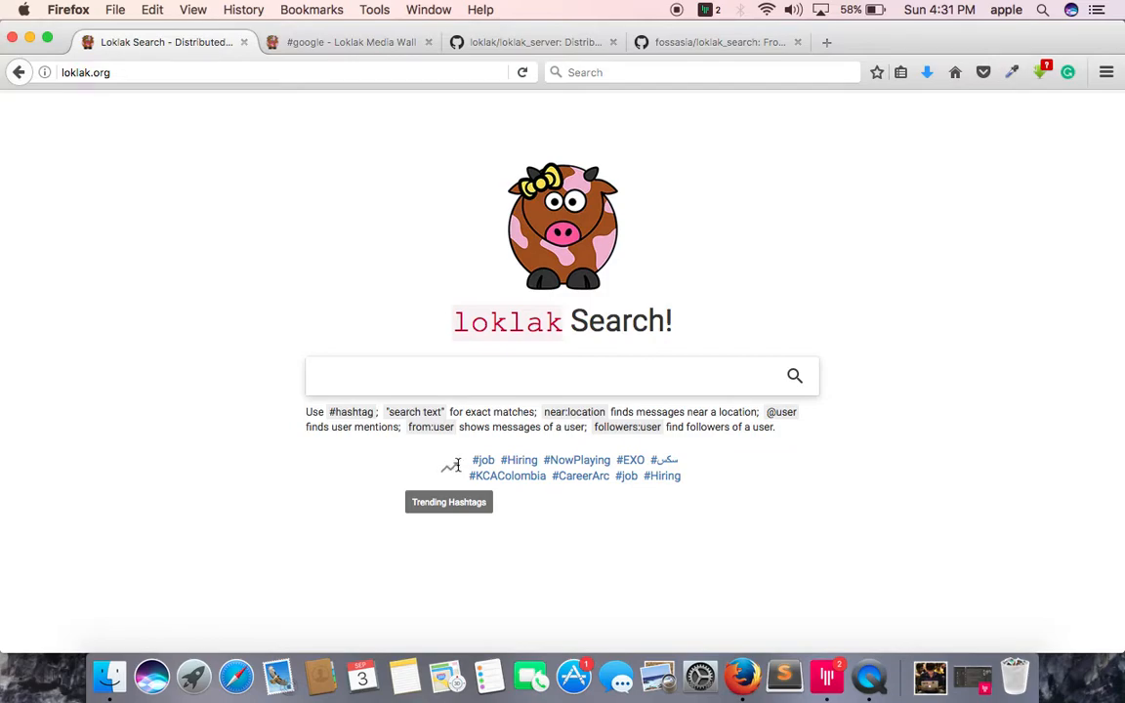
left_click(483, 461)
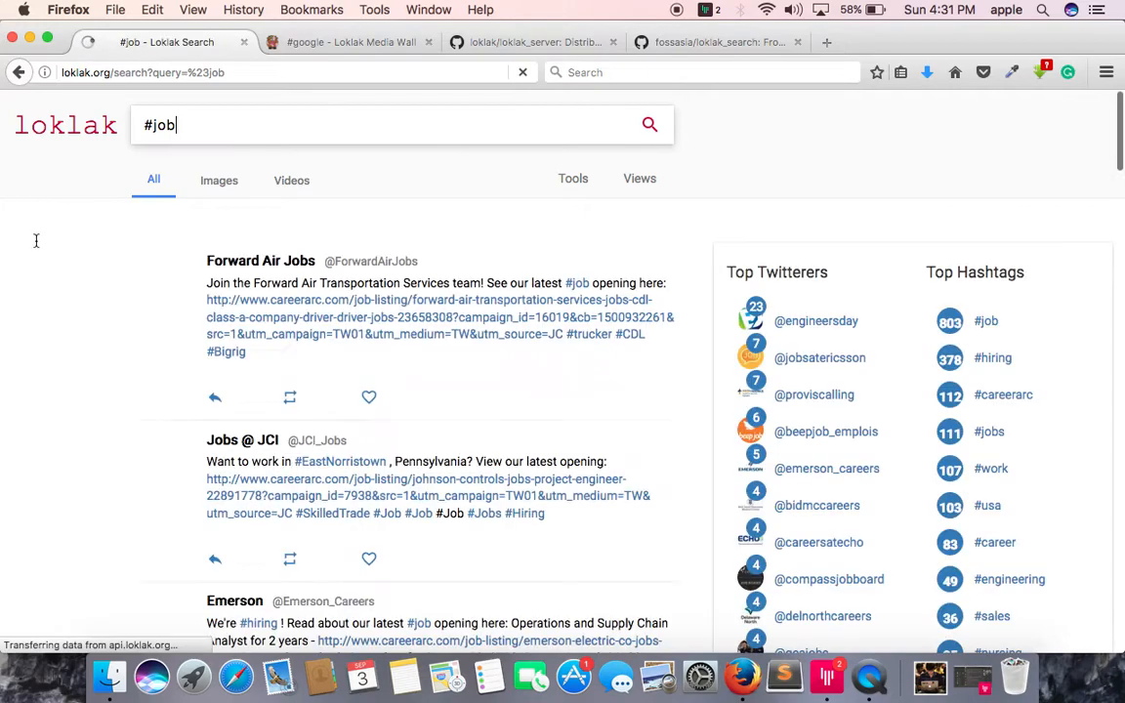
Review the #job results down to the Tweet Frequency chart, then show the #google media wall.
scroll("down", 3)
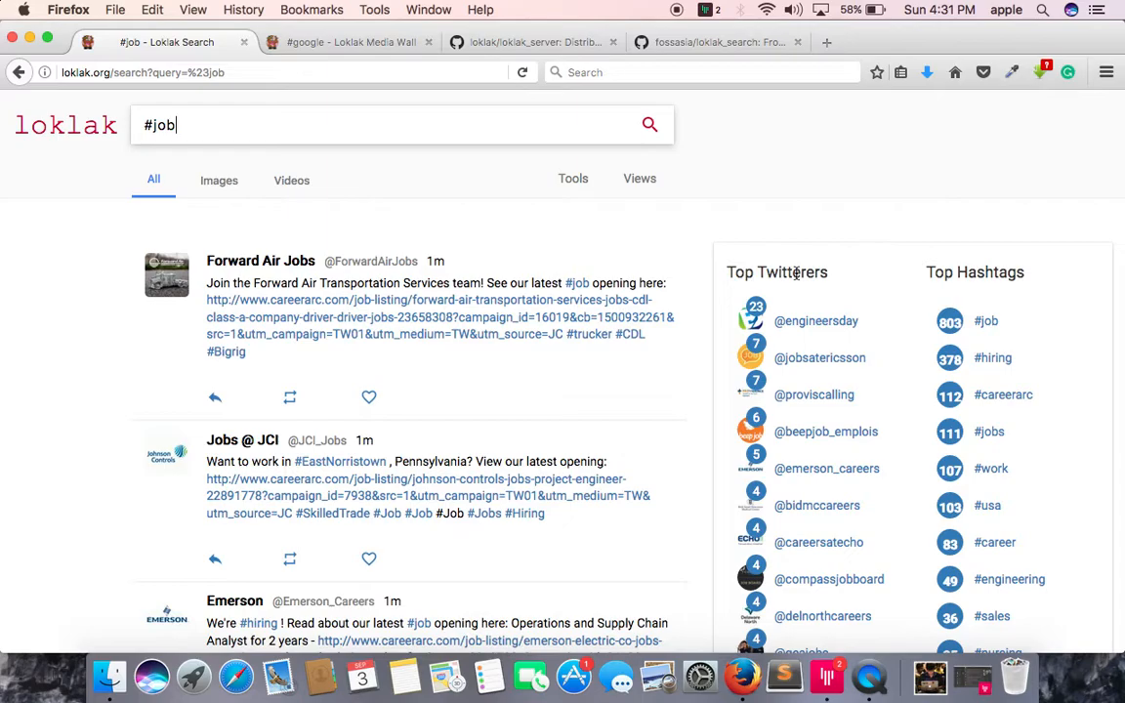
scroll("down", 3)
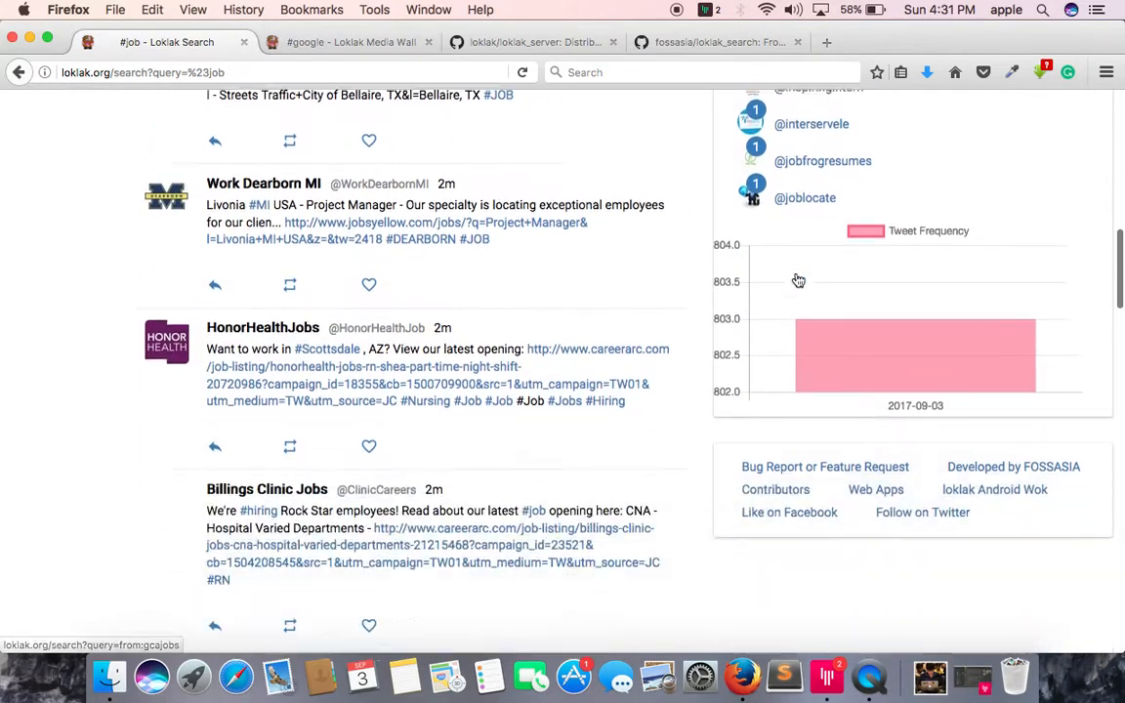
scroll("up", 3)
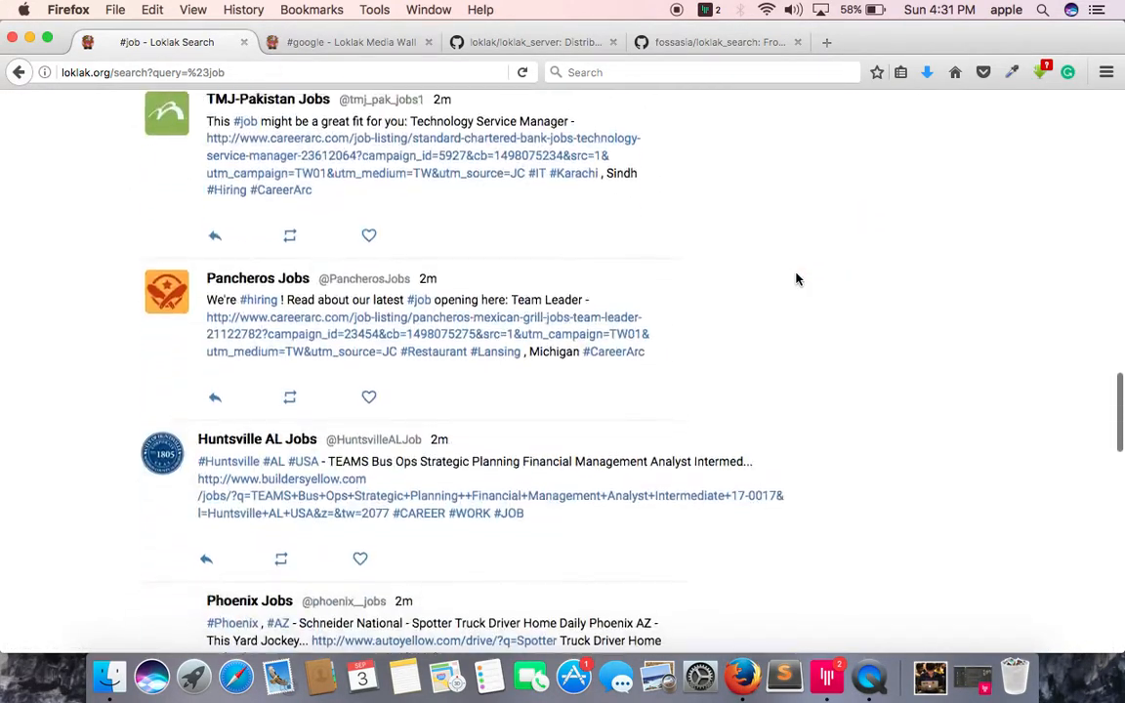
scroll("down", 3)
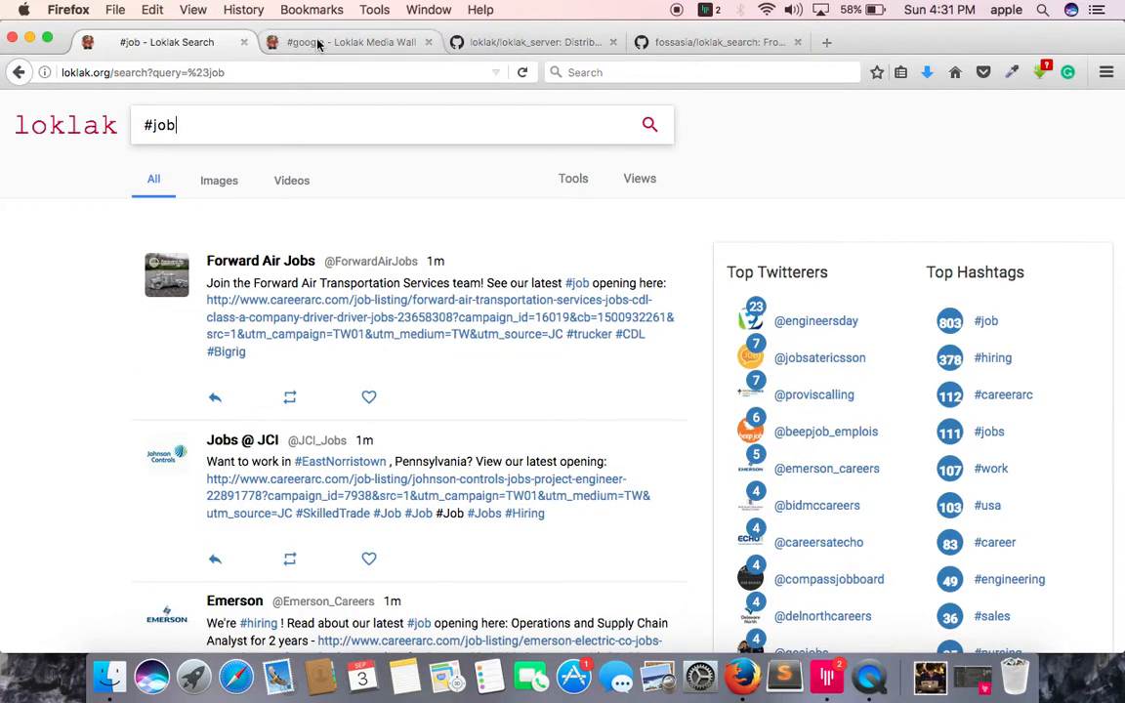
left_click(342, 43)
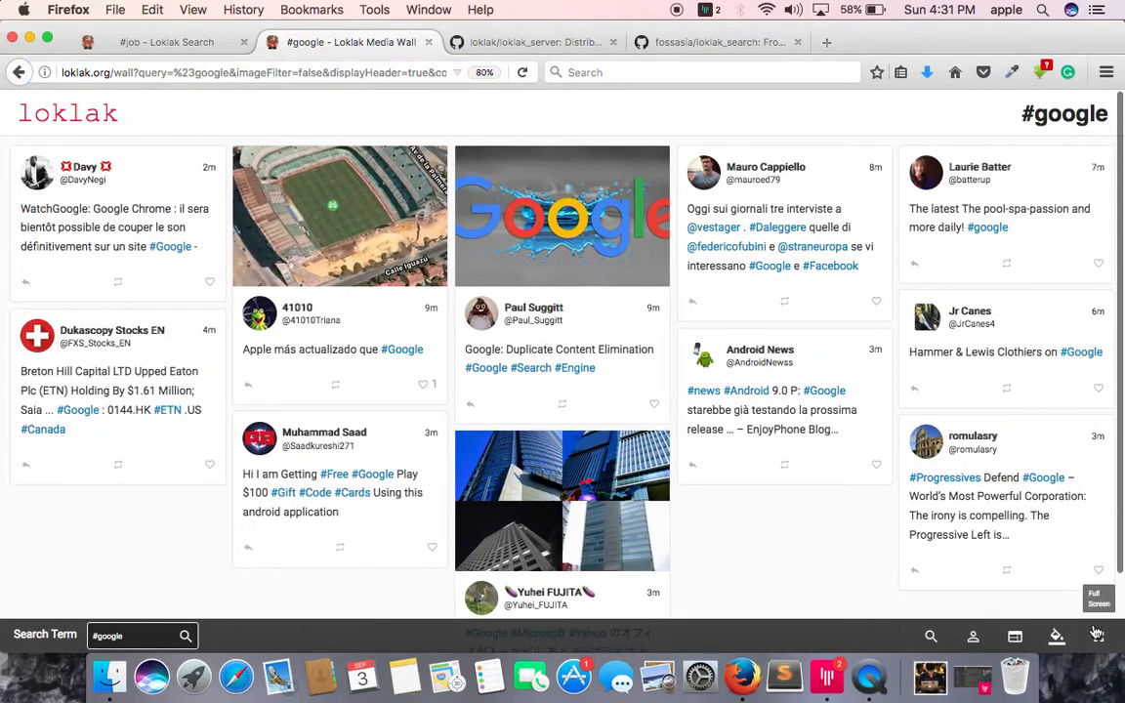
Show the #google media wall full screen and review its Header and Background colour options.
left_click(1098, 597)
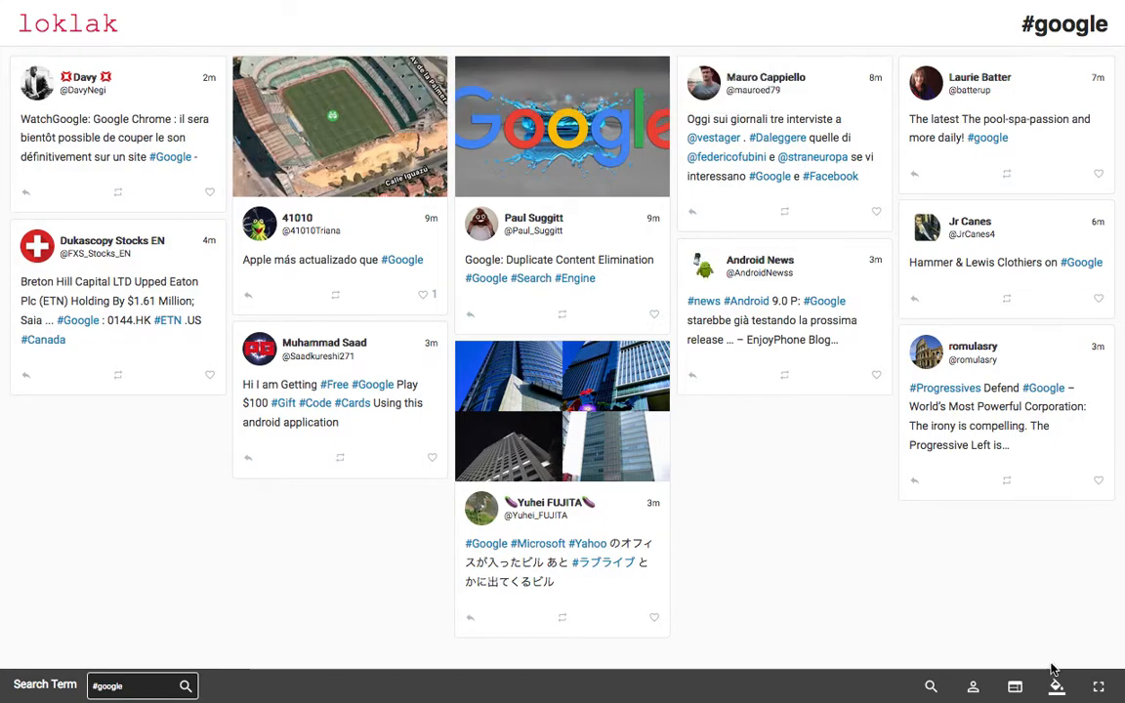
left_click(1055, 685)
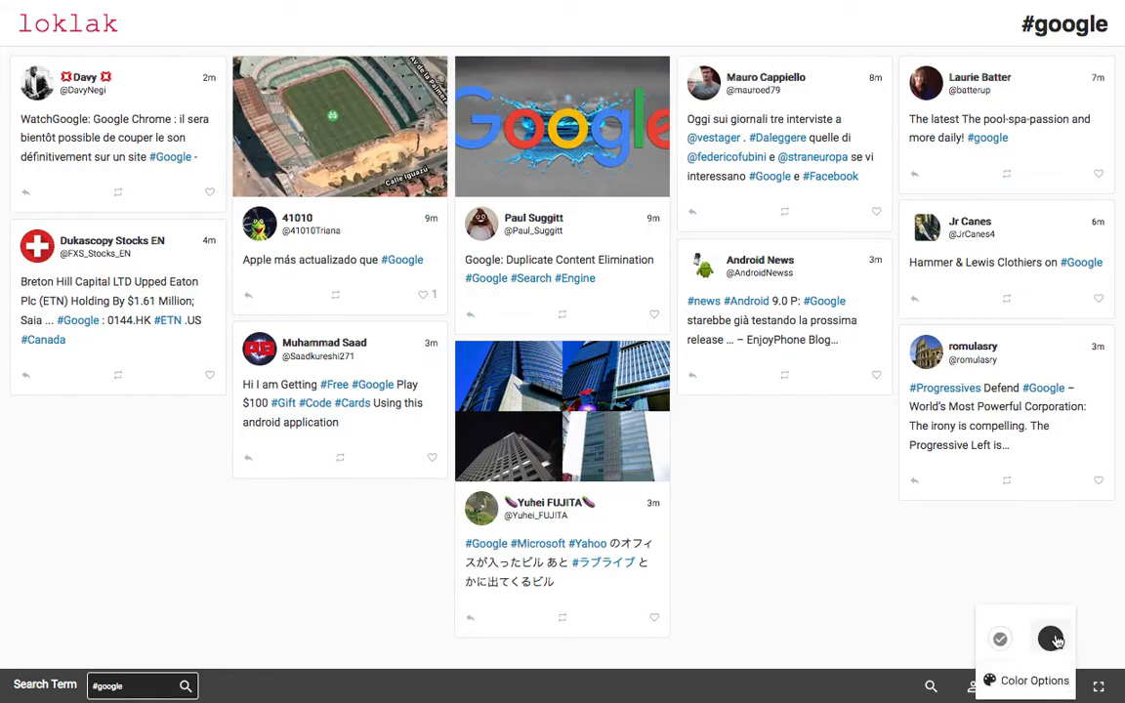
left_click(1050, 639)
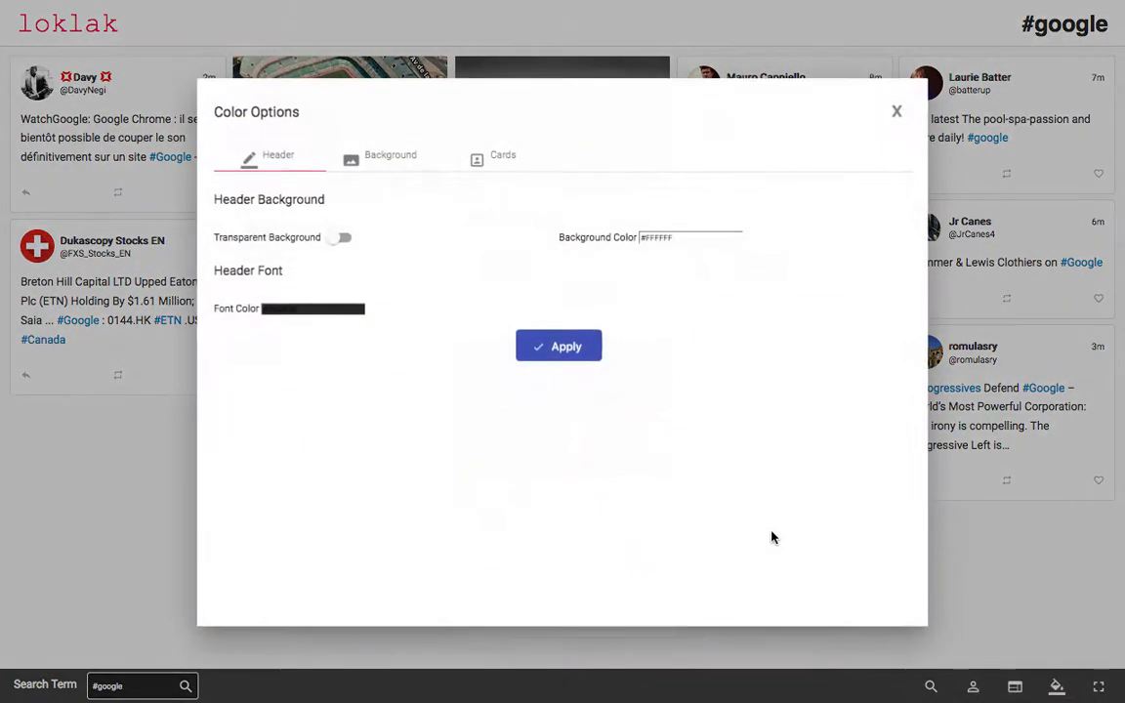
left_click(390, 154)
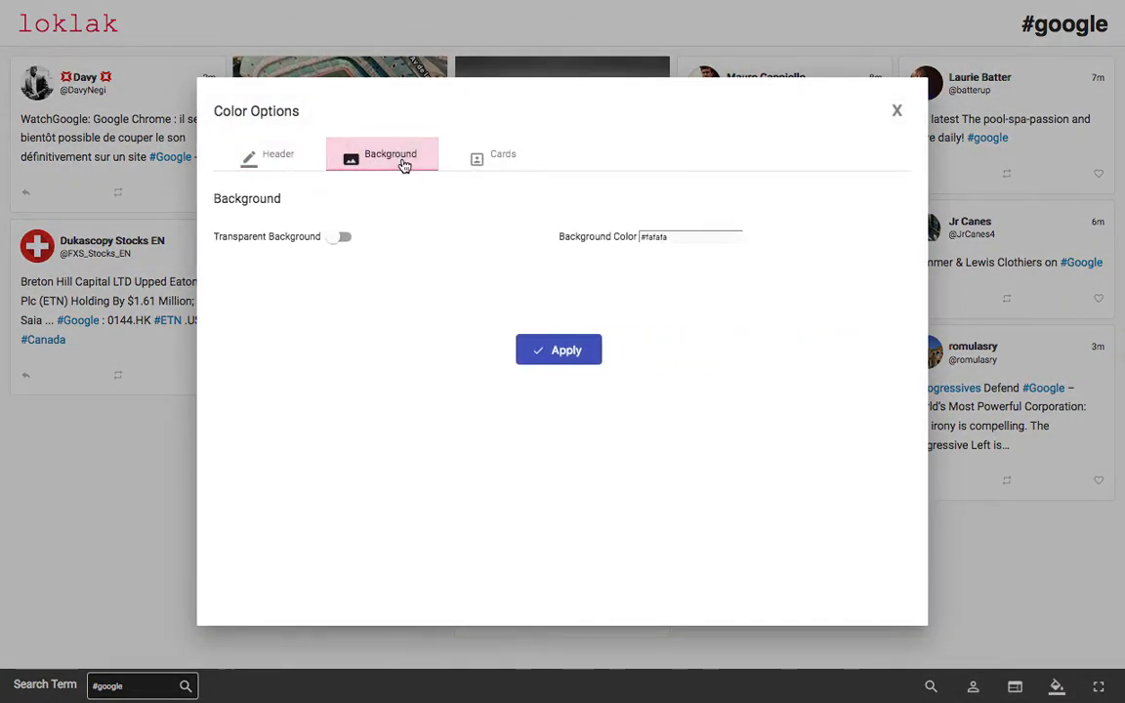
left_click(278, 154)
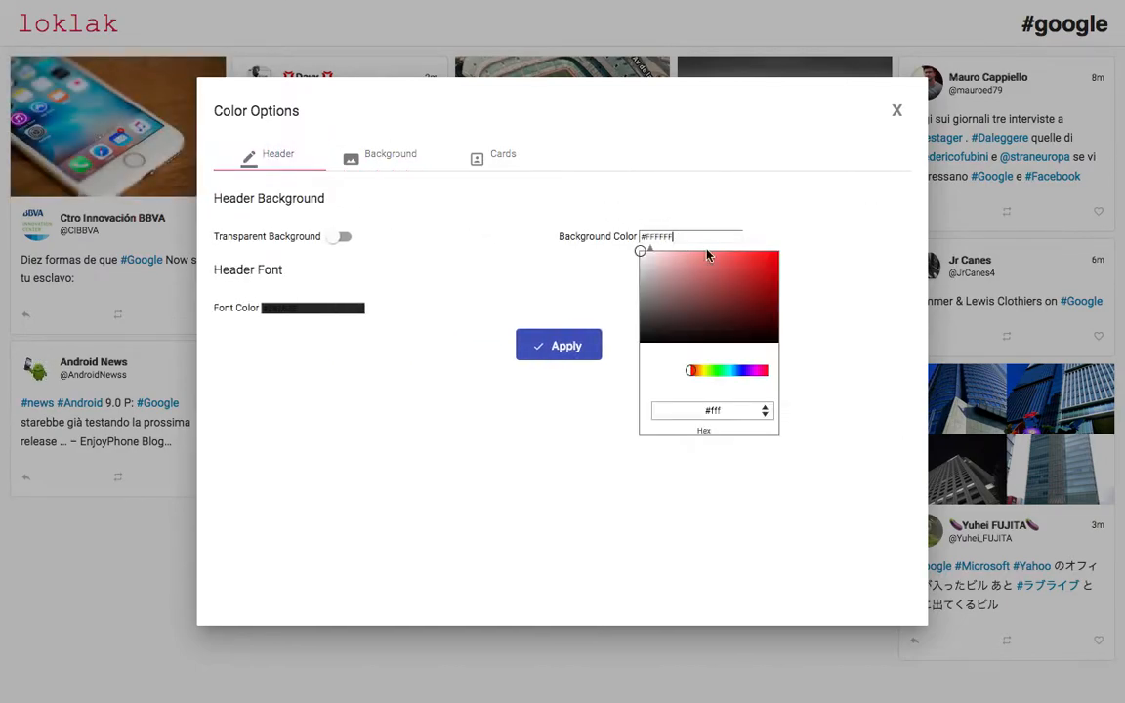
left_click(558, 343)
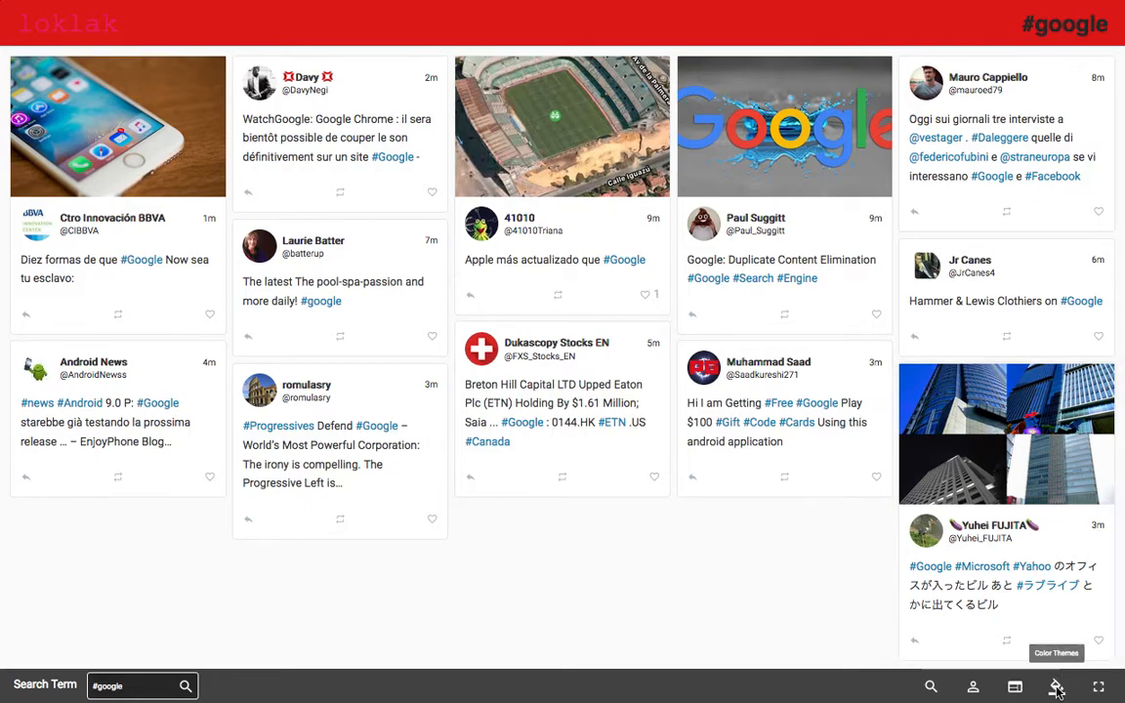
Switch the media wall to the dark colour theme.
left_click(1055, 687)
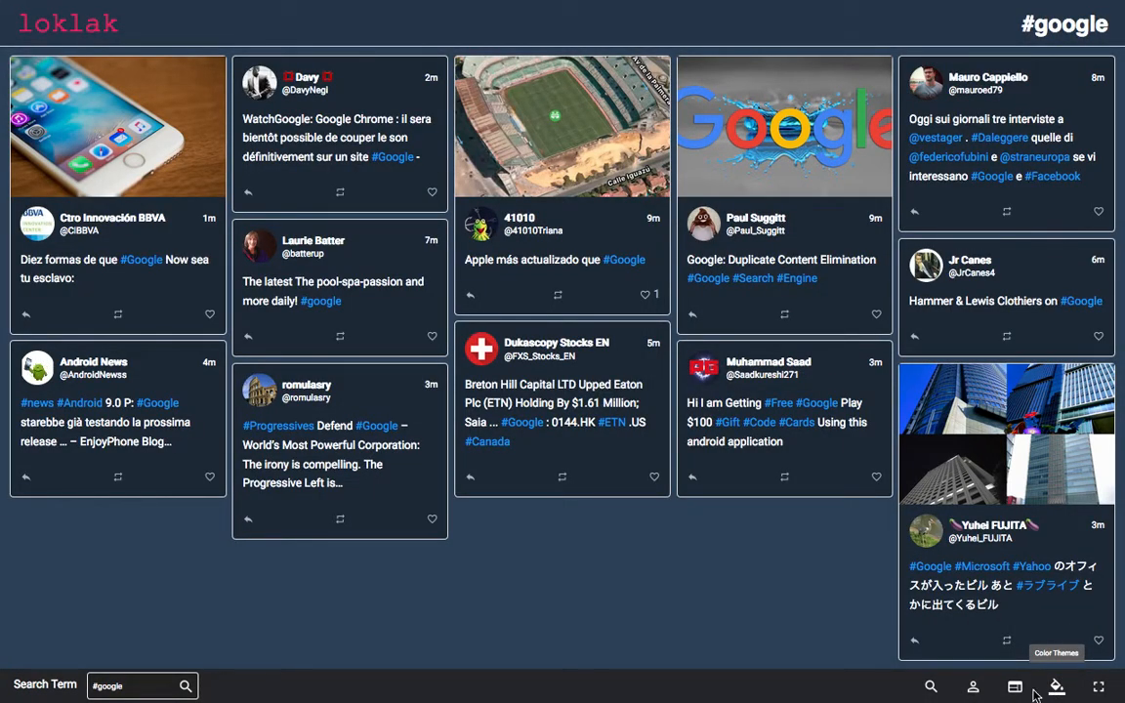
In Media Wall Design, keep the header visible and set its title to 'Google'.
left_click(1055, 688)
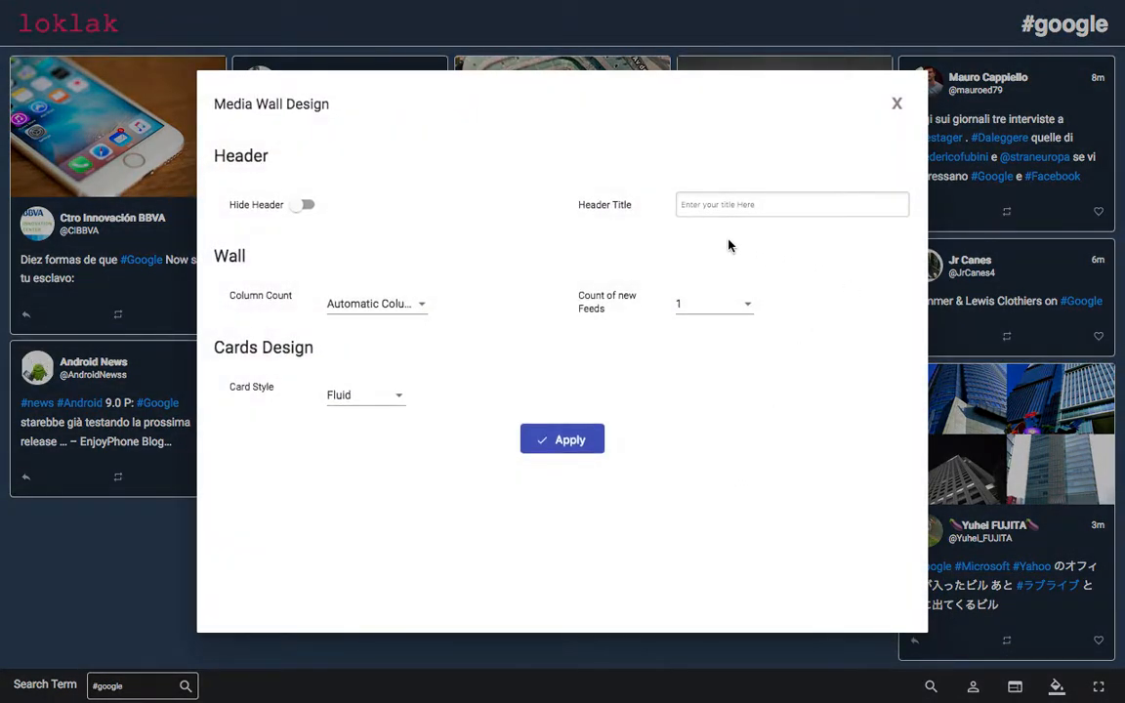
mouse_move(705, 219)
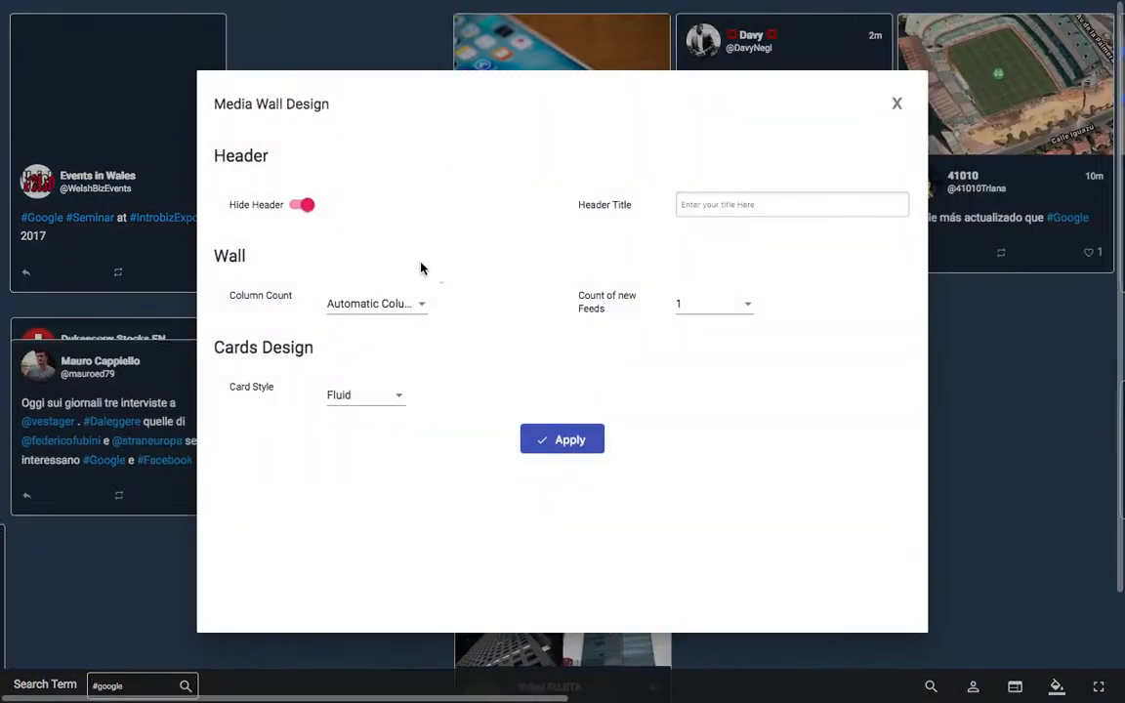
left_click(301, 205)
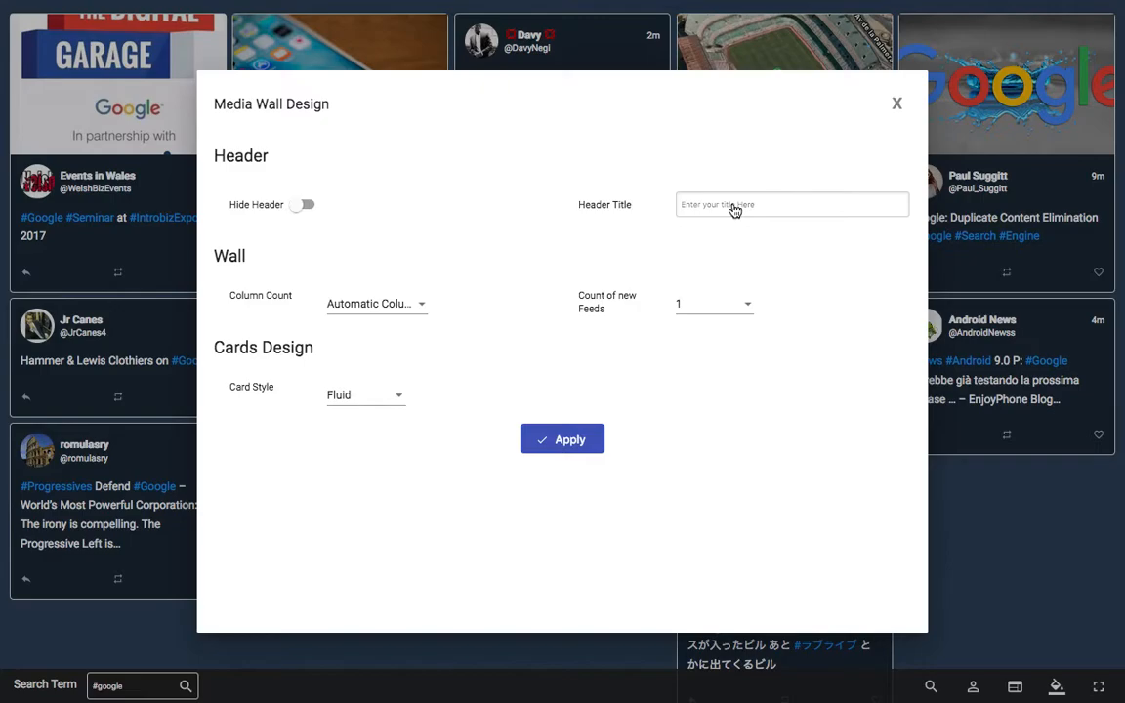
type("Google")
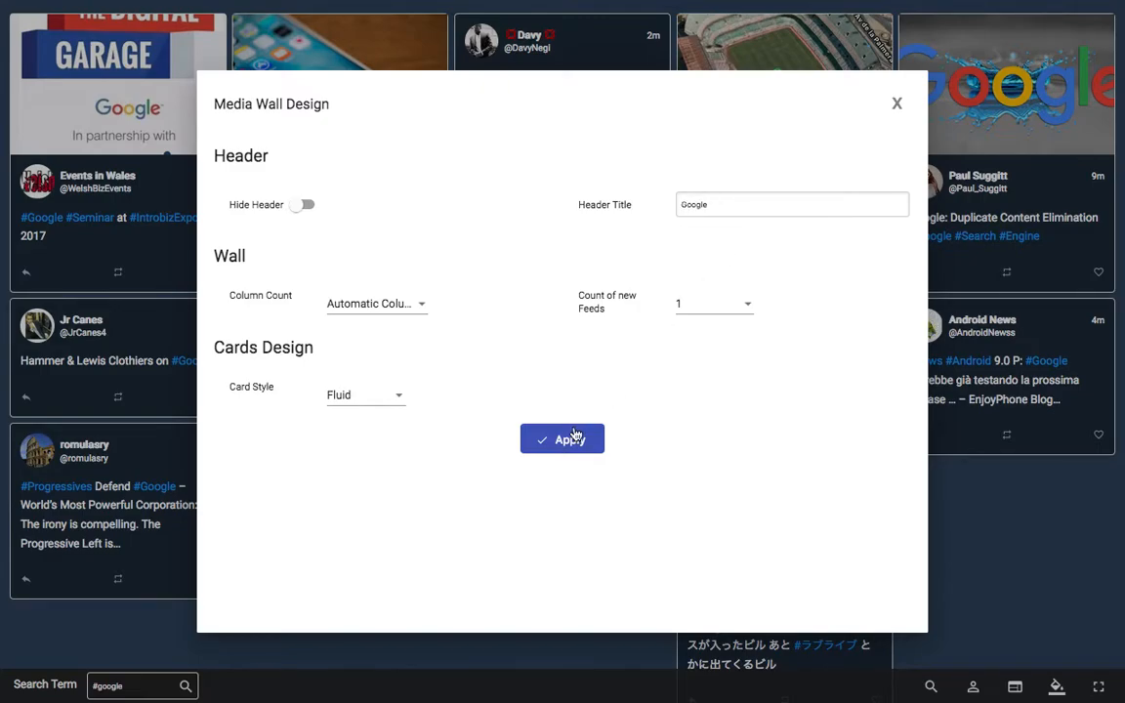
left_click(563, 437)
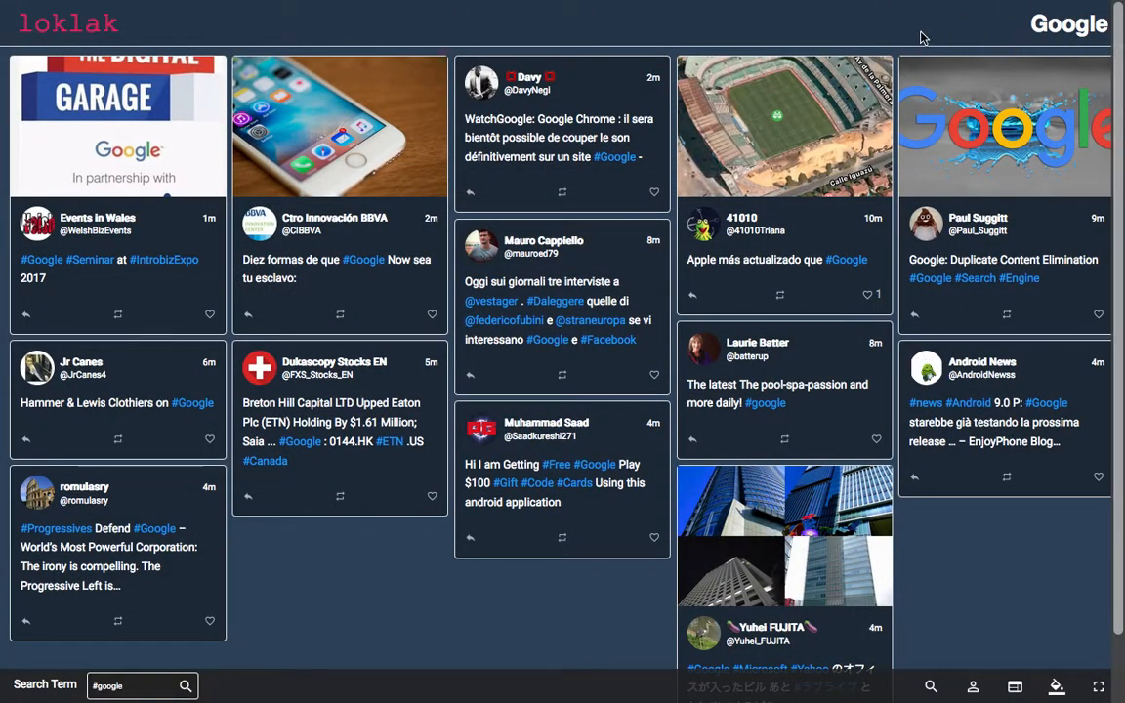
mouse_move(316, 647)
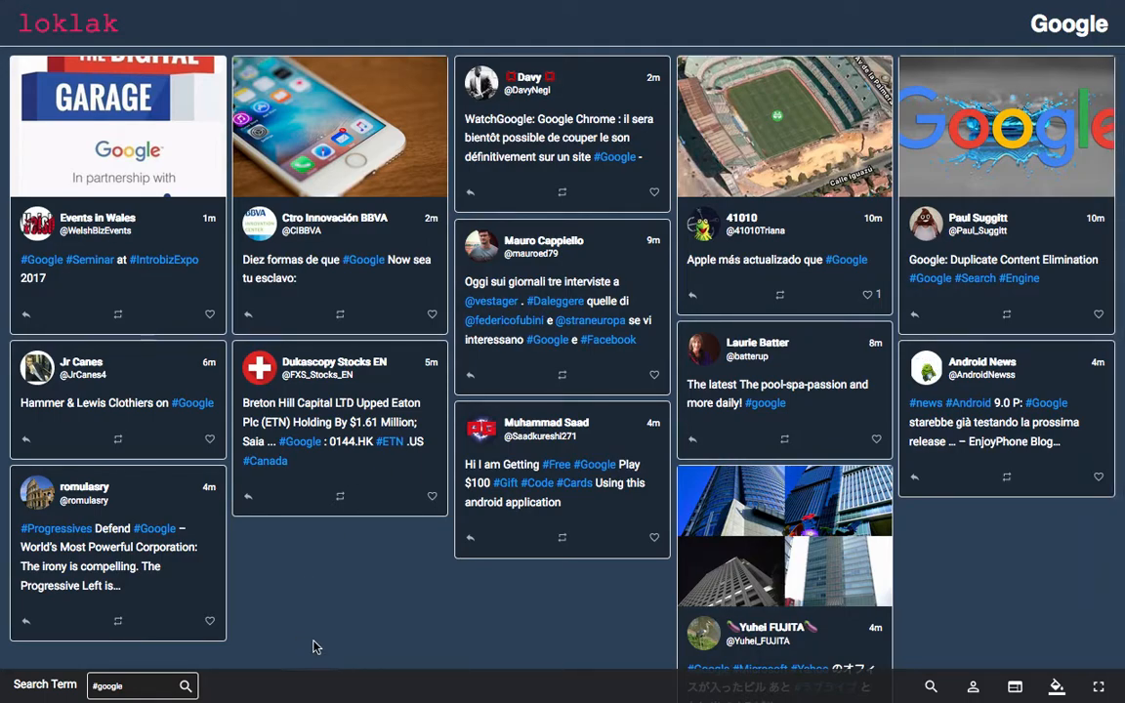
mouse_move(336, 645)
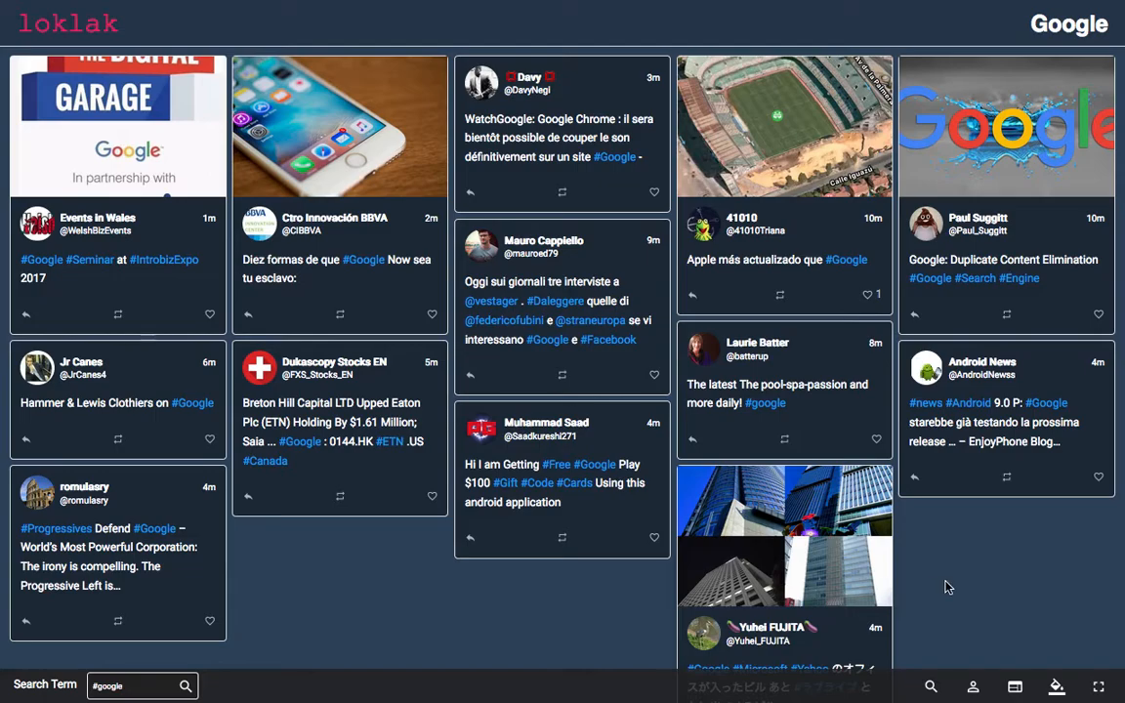
left_click(976, 685)
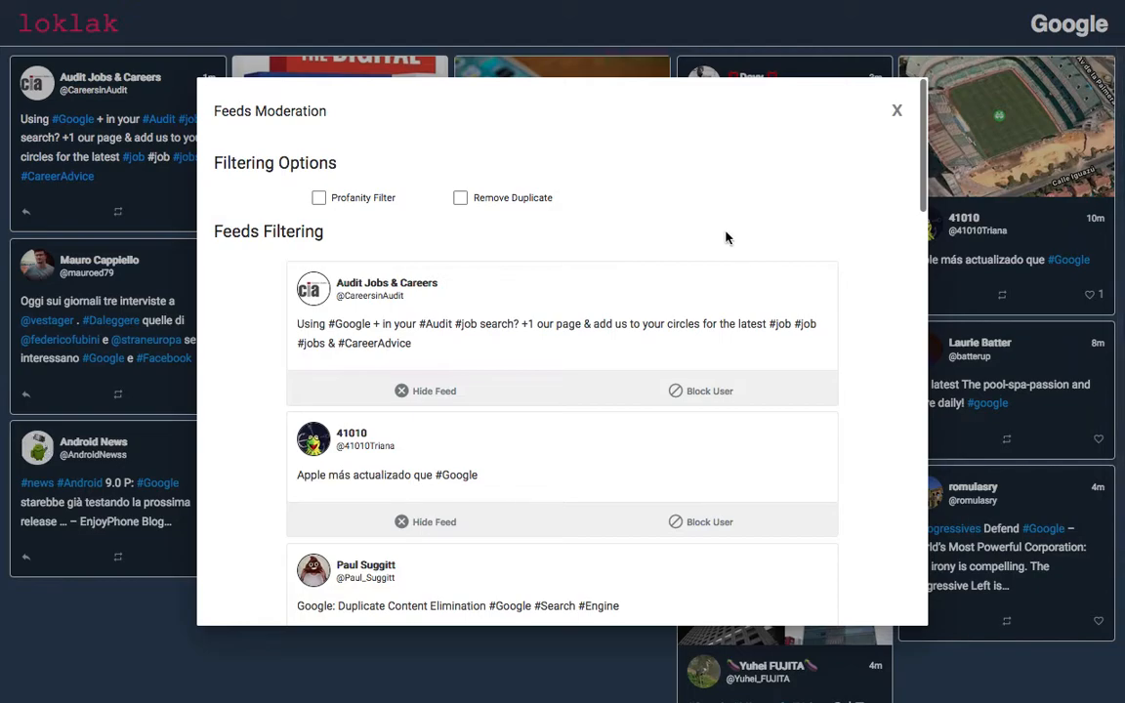
mouse_move(401, 257)
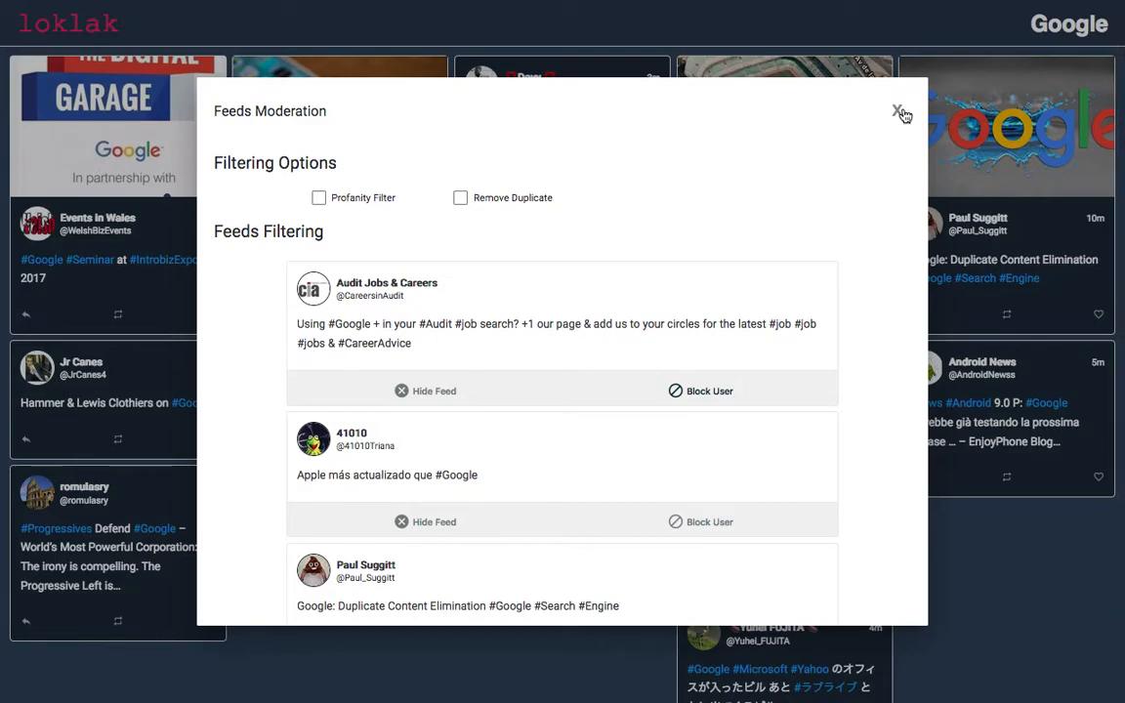
left_click(898, 112)
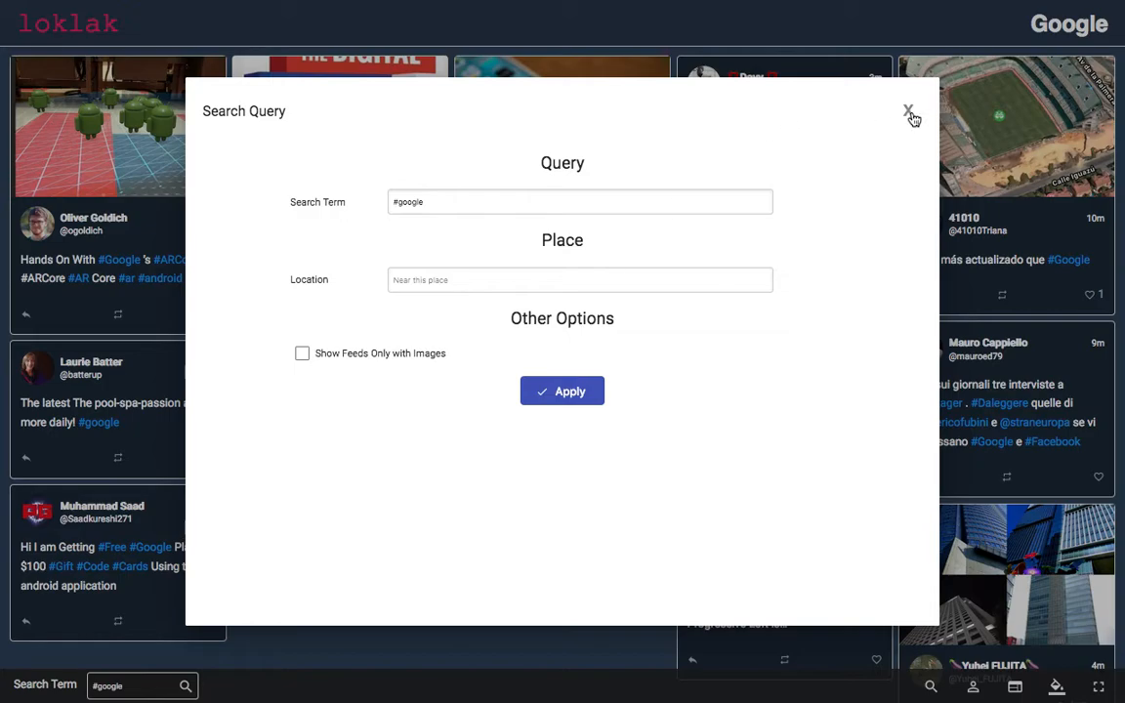
left_click(908, 109)
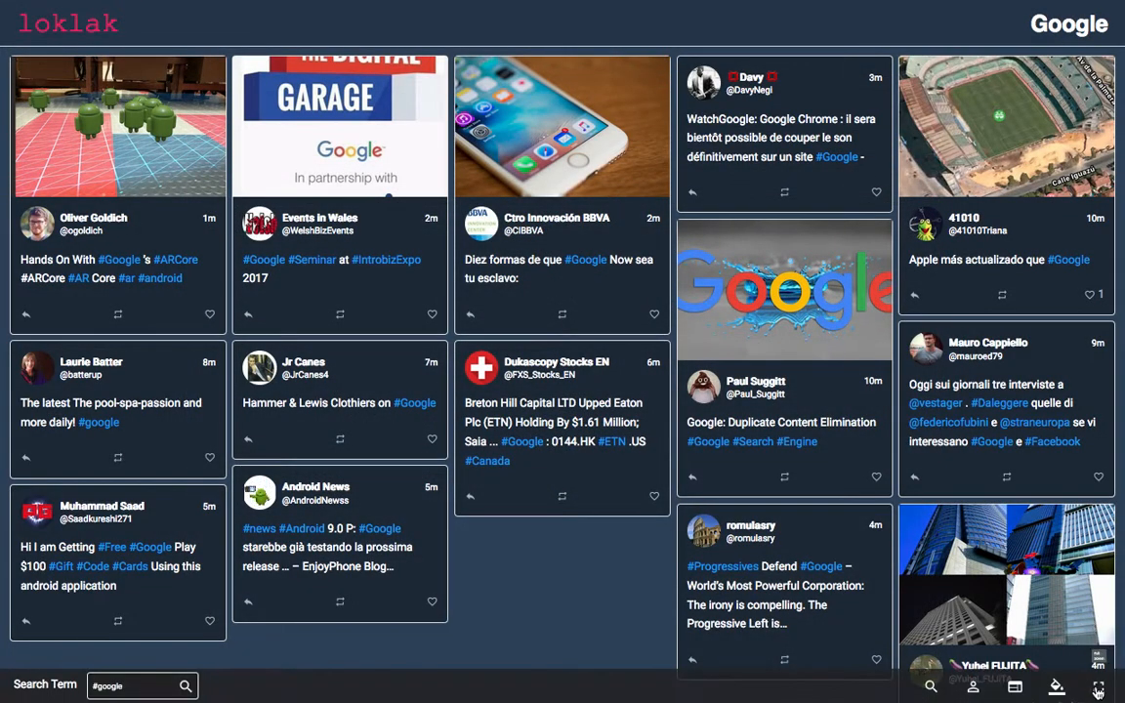